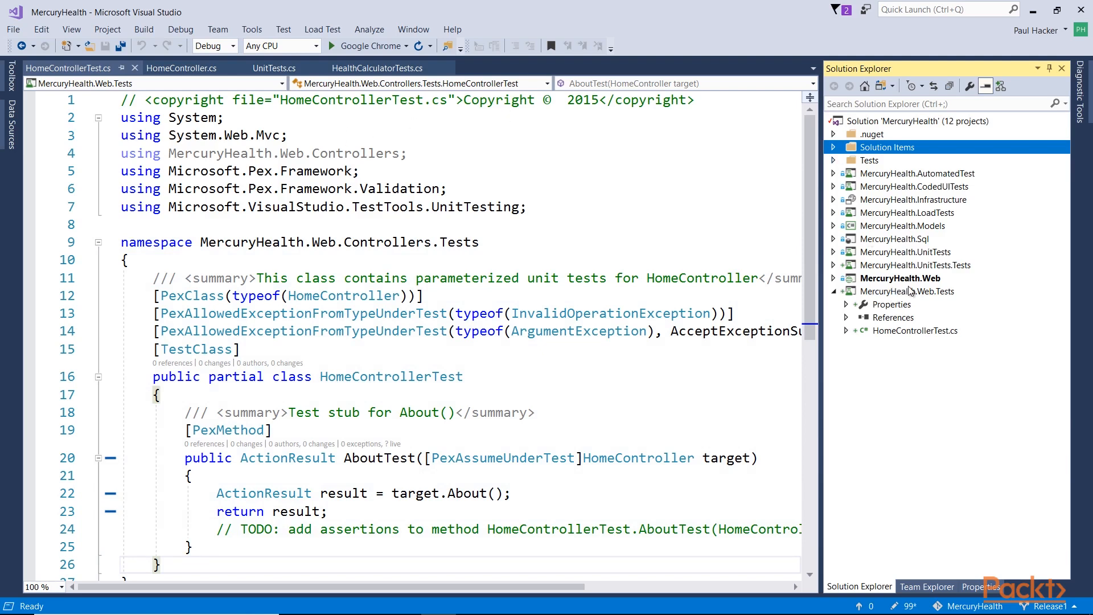
mouse_move(945, 289)
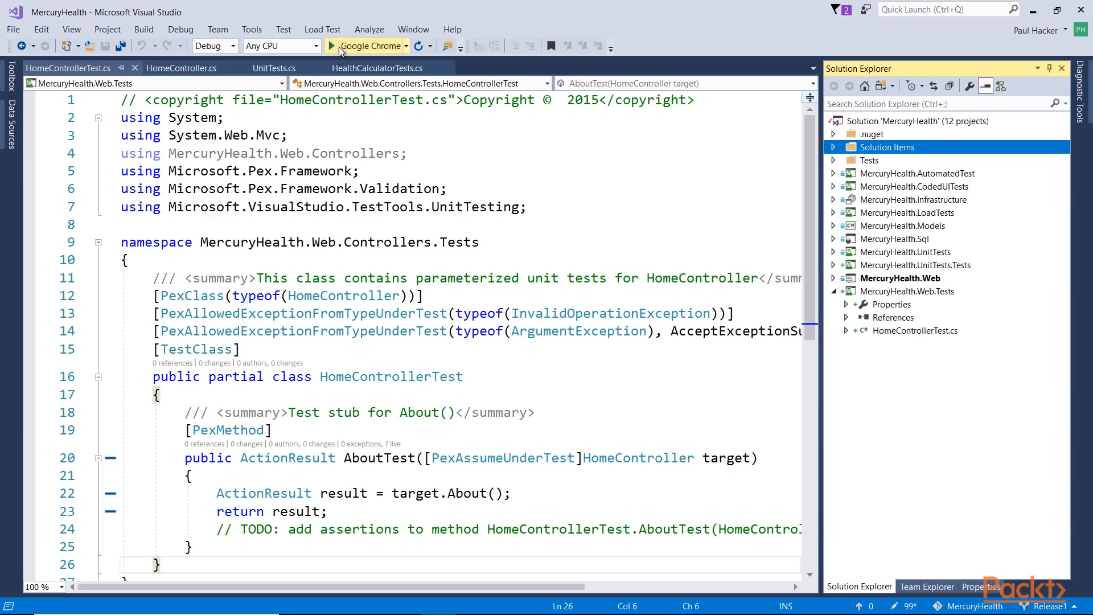
Launch MercuryHealth in Google Chrome under the debugger, continuing past the Just My Code release-build warning.
left_click(314, 45)
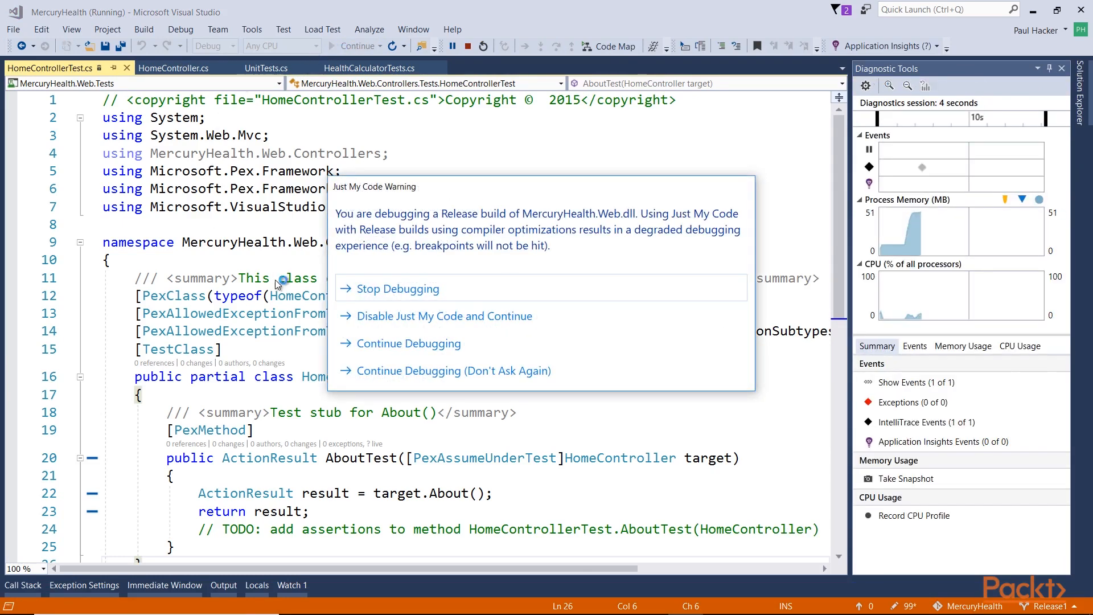
left_click(409, 343)
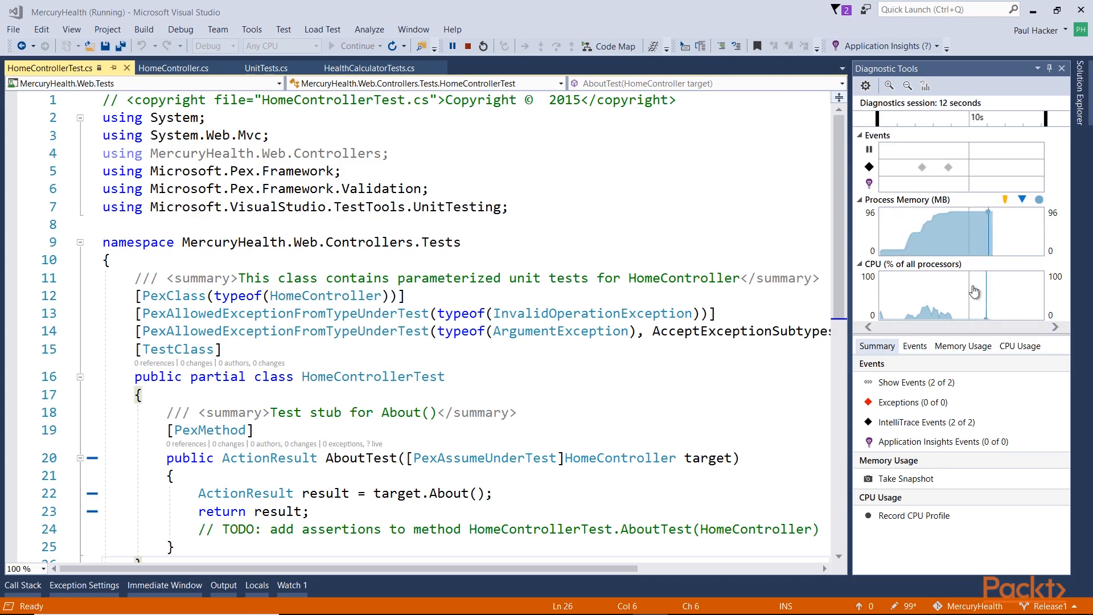
mouse_move(895, 415)
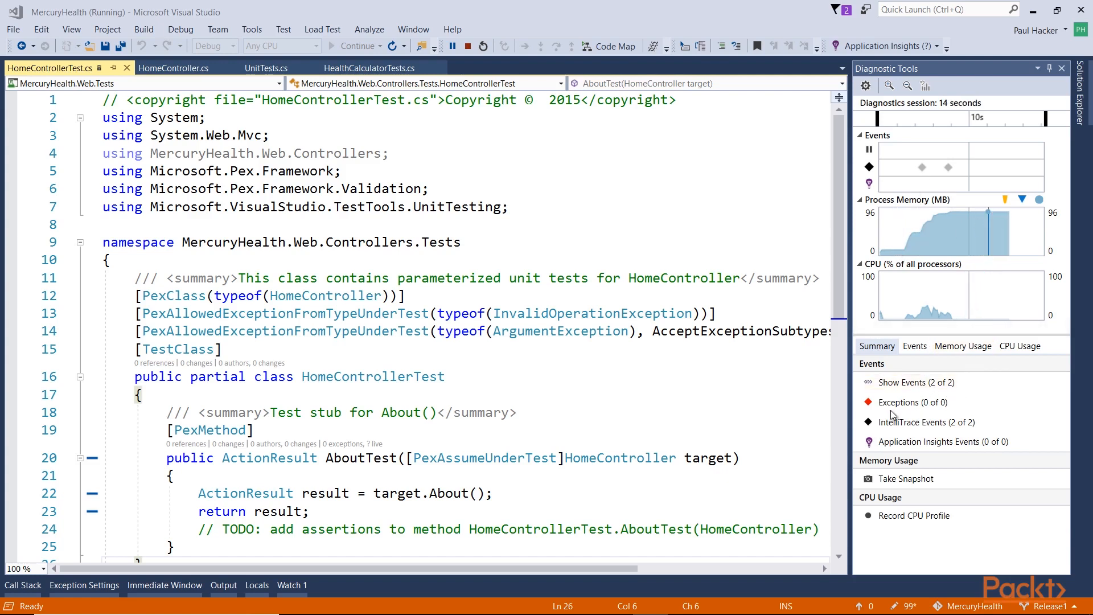
mouse_move(959, 433)
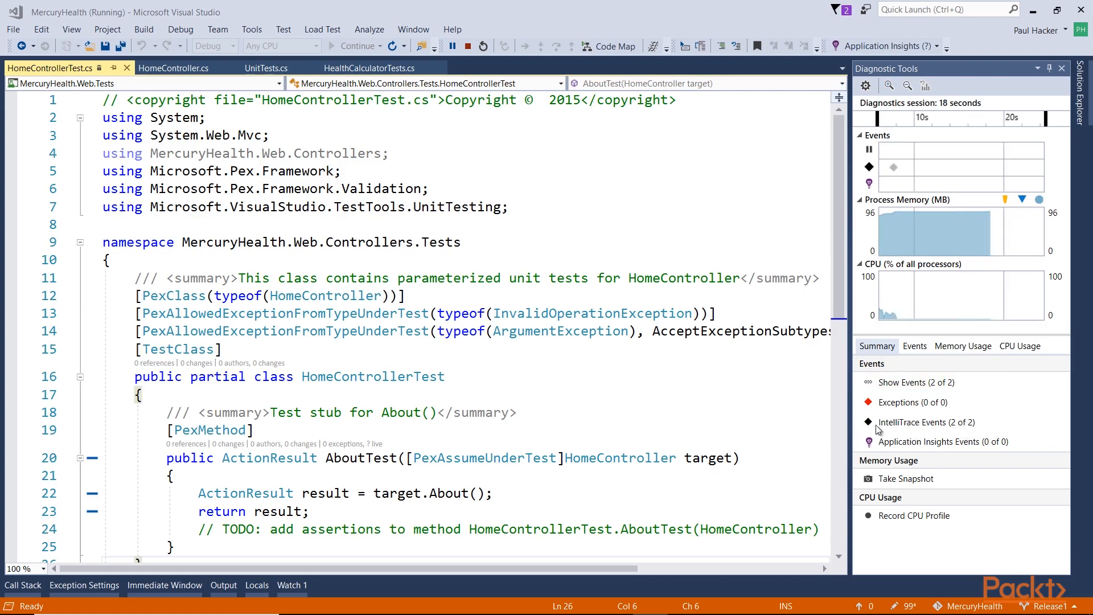
mouse_move(988, 404)
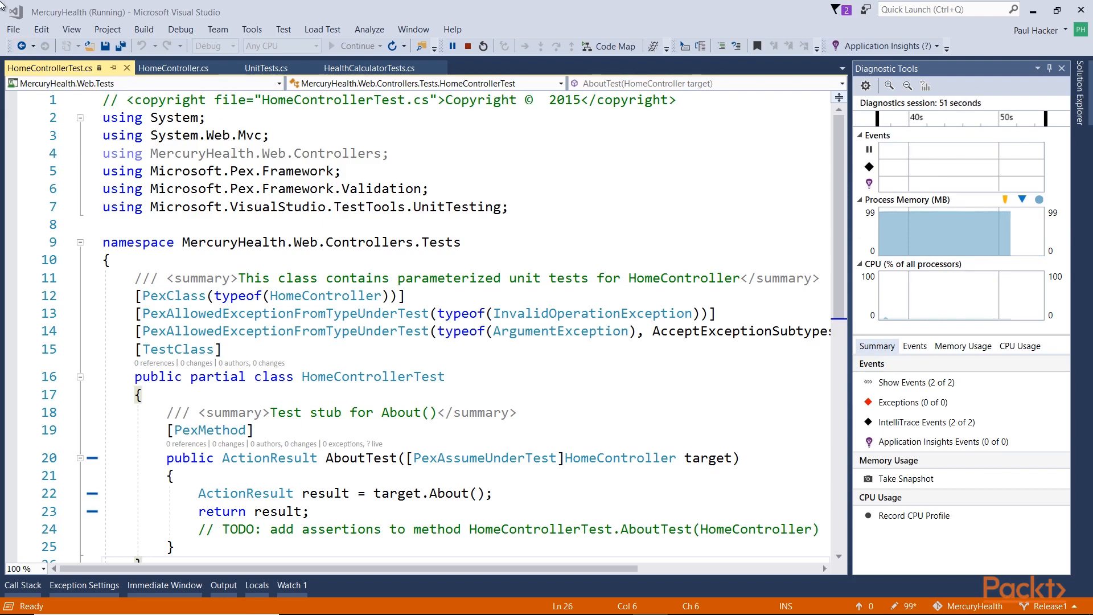
Show the Debug > Windows submenu listing breakpoints, exception settings, output and diagnostic tools.
left_click(180, 30)
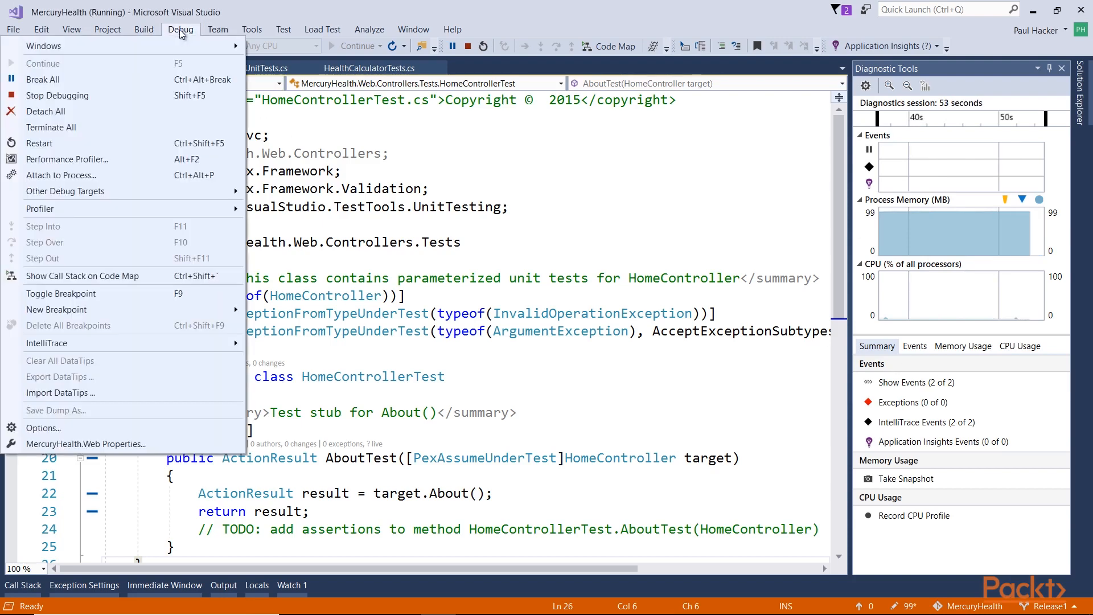
left_click(43, 46)
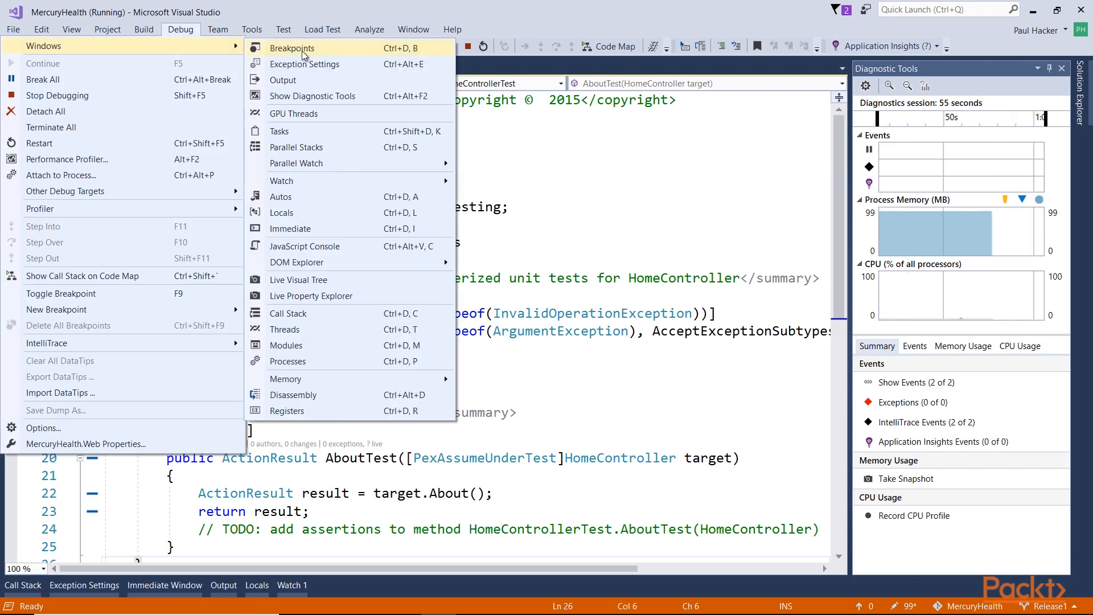
mouse_move(306, 64)
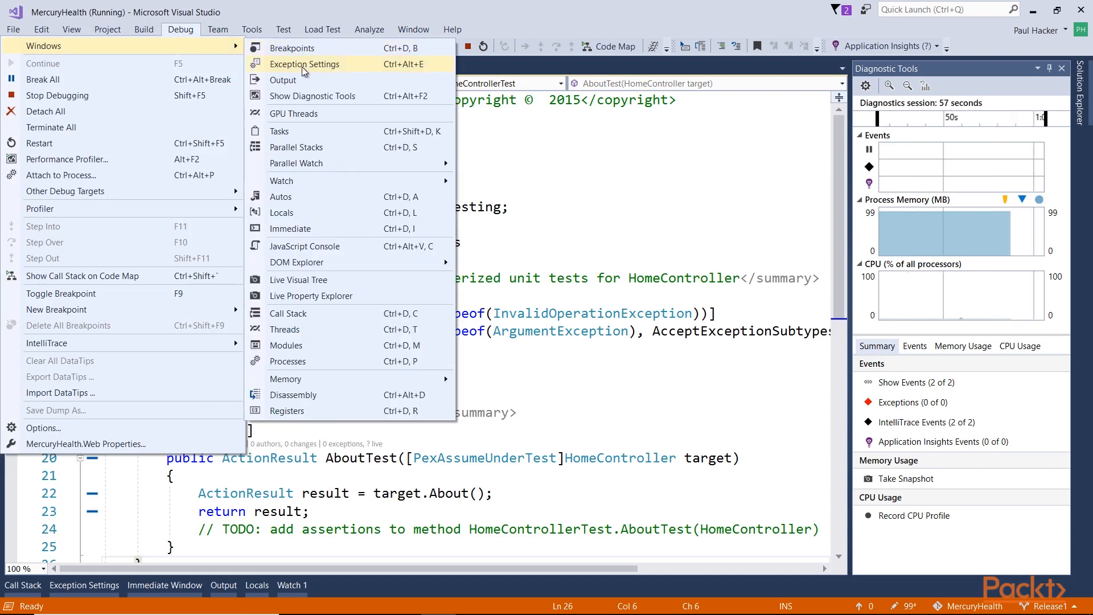
mouse_move(284, 79)
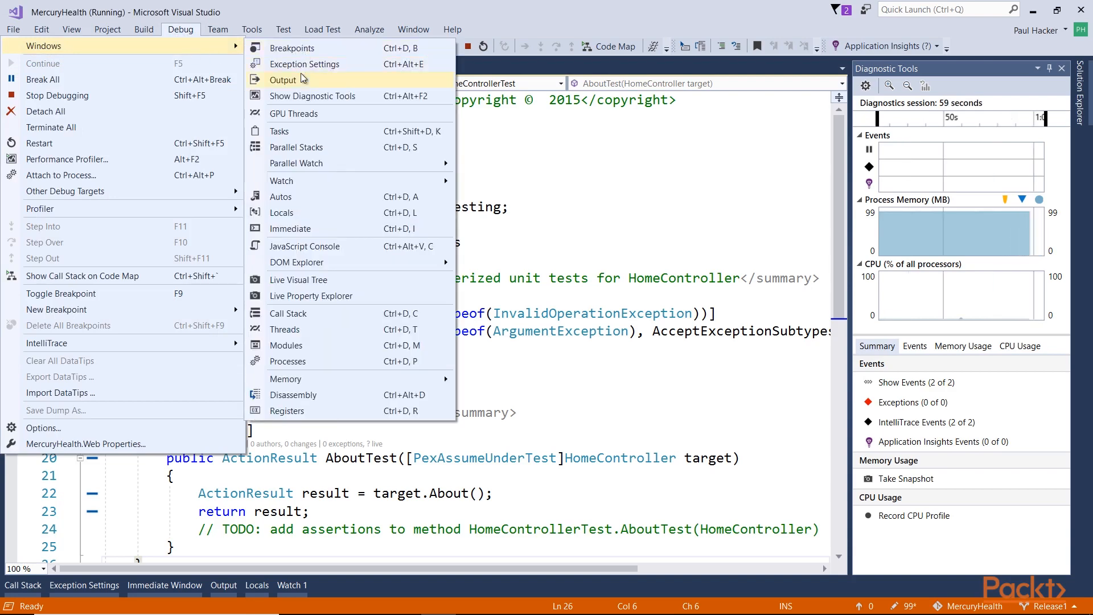
mouse_move(314, 96)
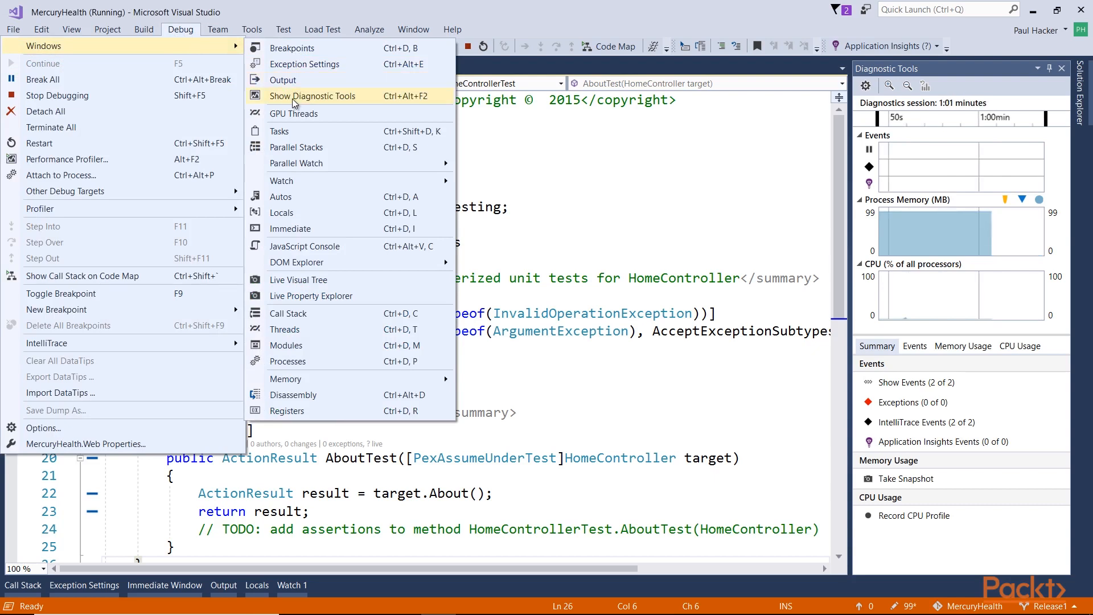